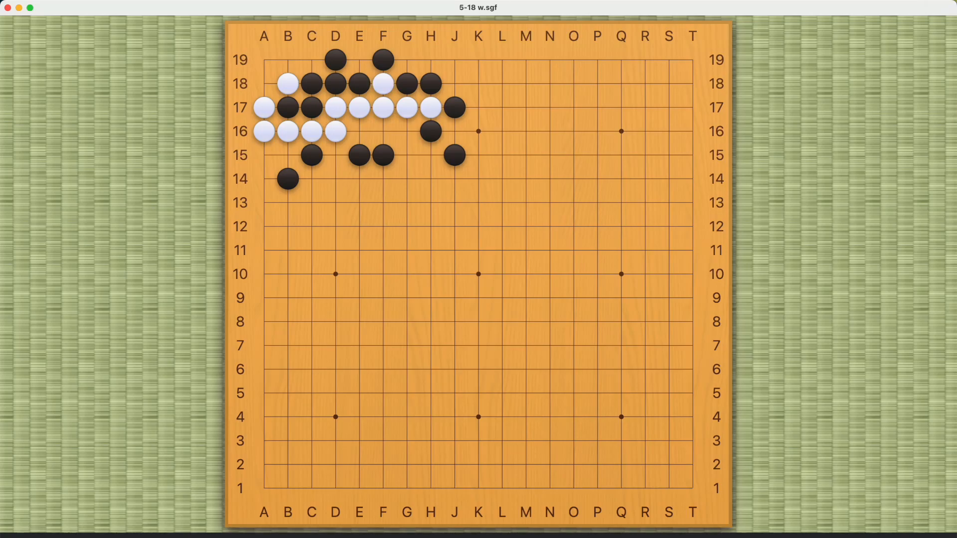
pyautogui.moveTo(439, 81)
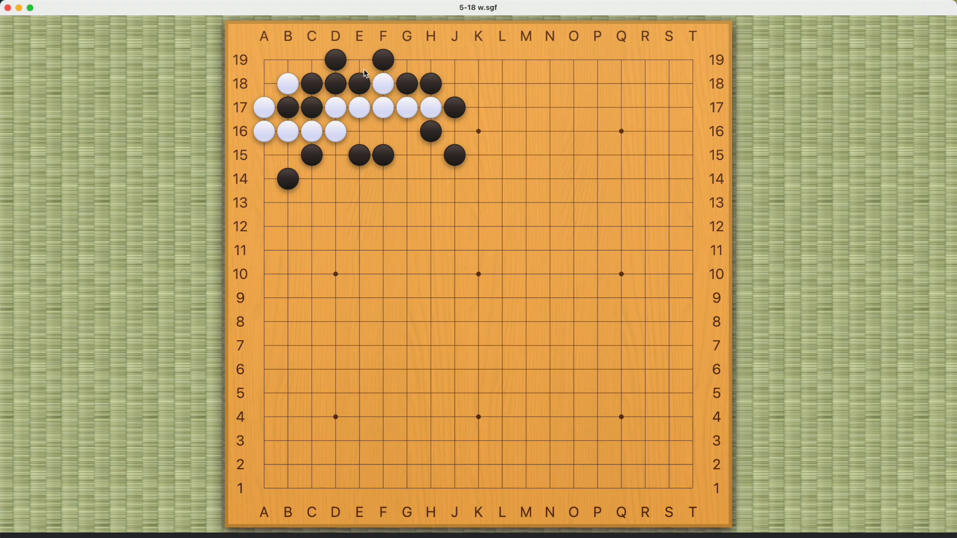
pyautogui.moveTo(420, 92)
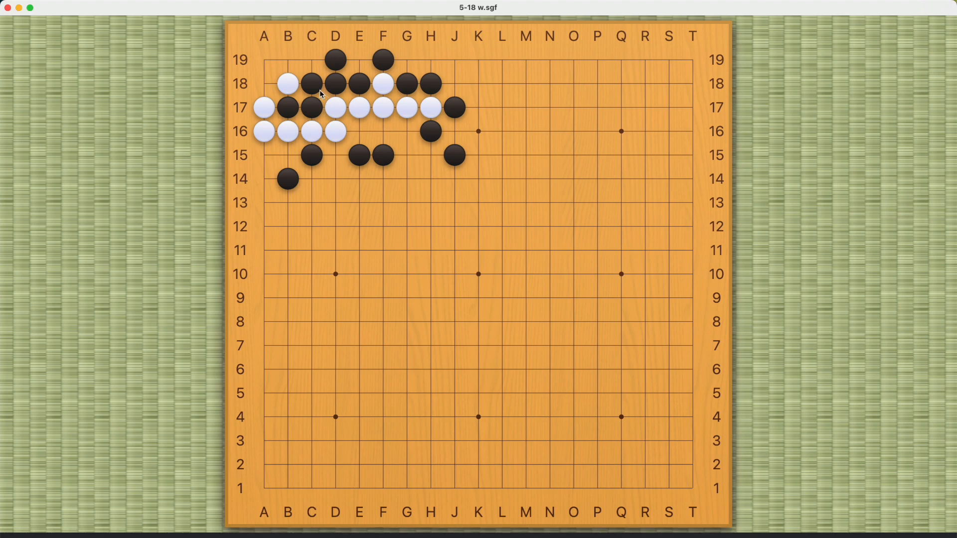
pyautogui.moveTo(288, 66)
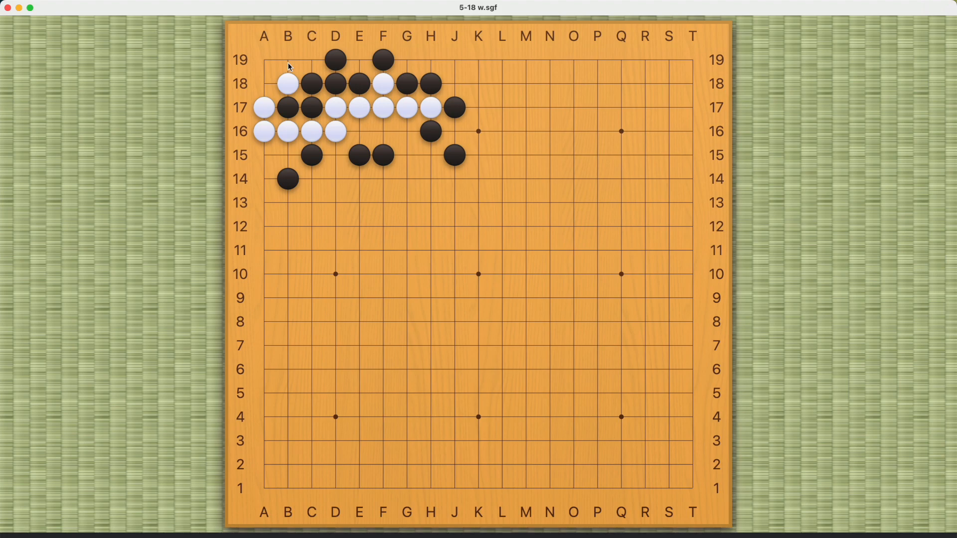
# Play the trial line: white B19, black A18, white A19 capturing, black J18, white retaking A18
pyautogui.click(287, 59)
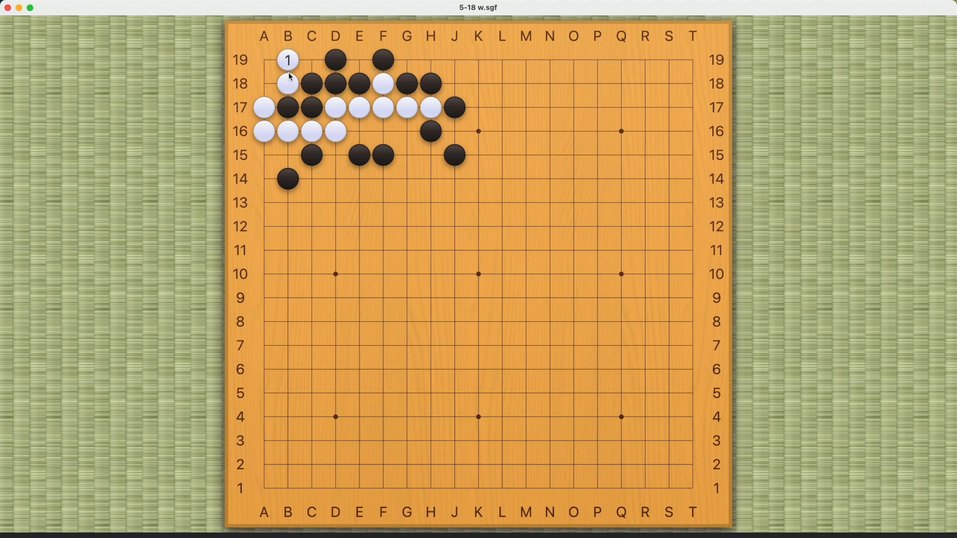
pyautogui.moveTo(264, 92)
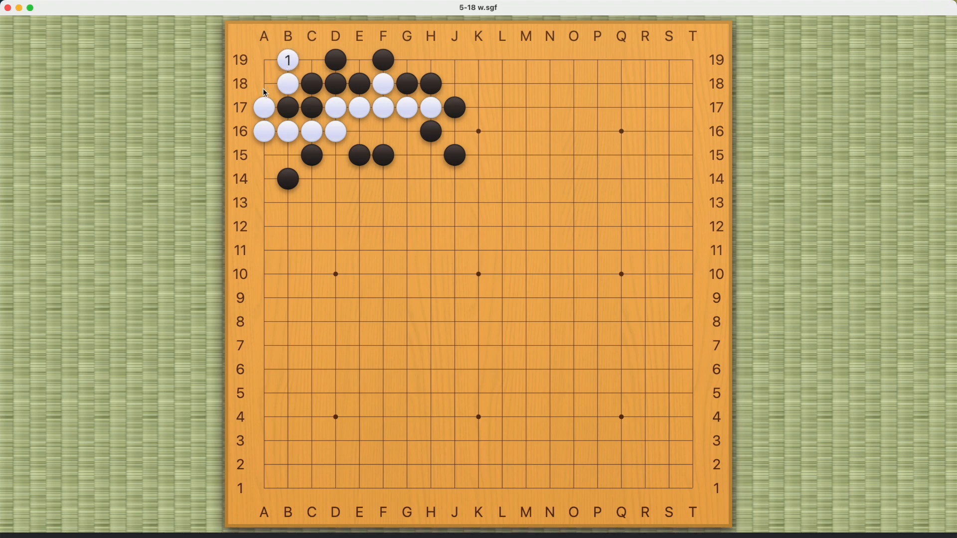
pyautogui.click(263, 83)
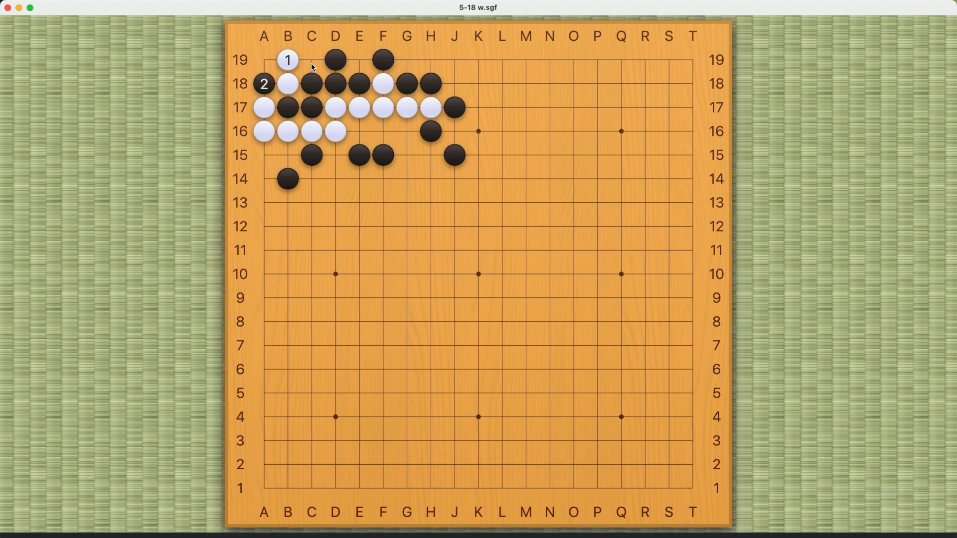
pyautogui.click(263, 60)
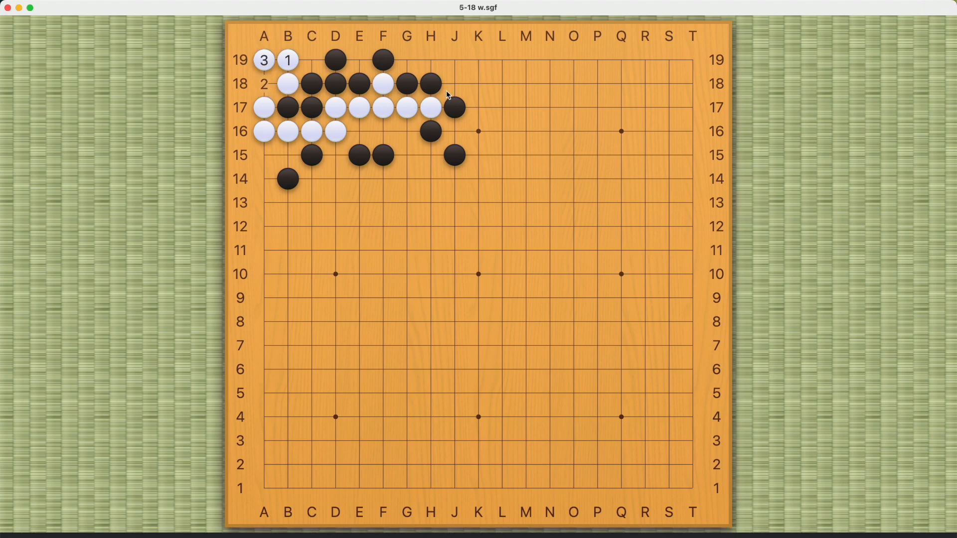
pyautogui.click(454, 83)
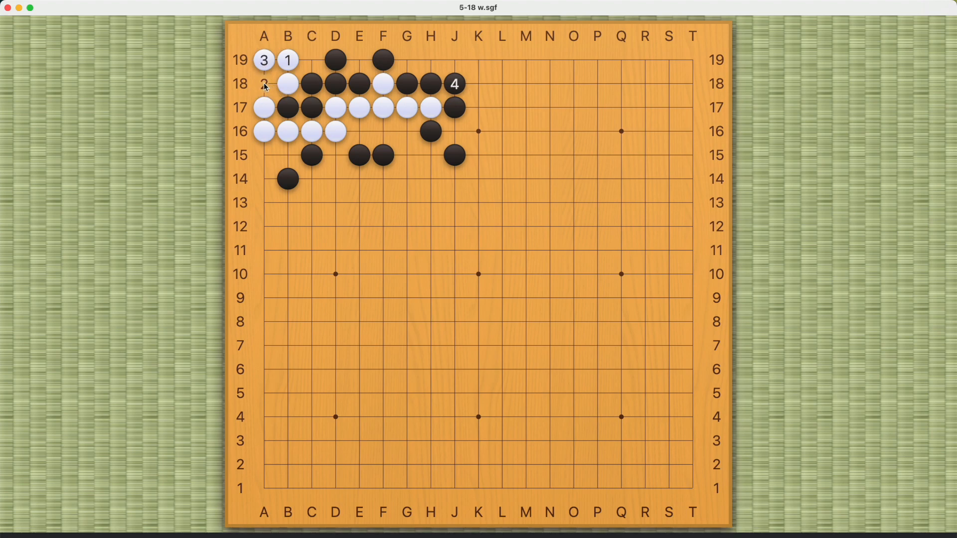
pyautogui.click(264, 84)
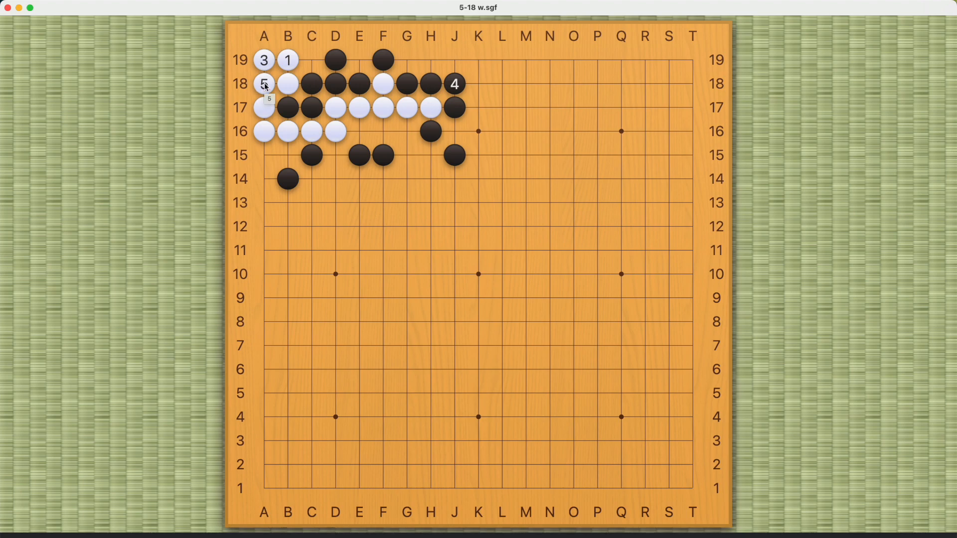
# Step back out of the variation, taking back moves through white's B19
pyautogui.click(406, 59)
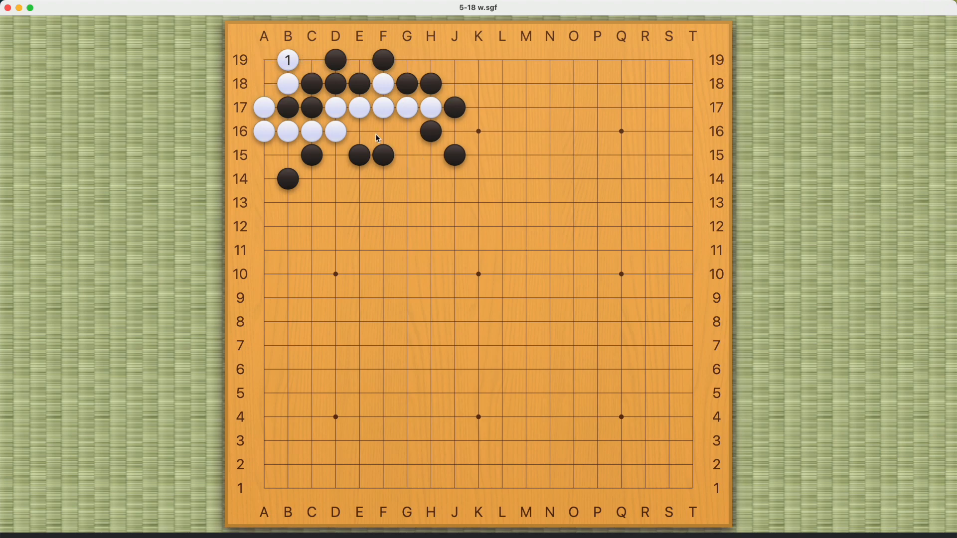
pyautogui.click(263, 83)
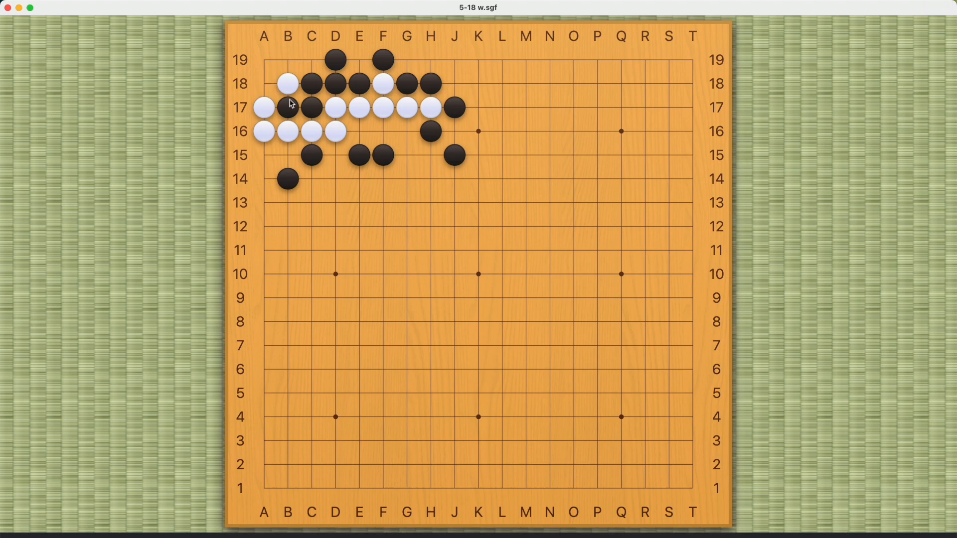
pyautogui.click(263, 84)
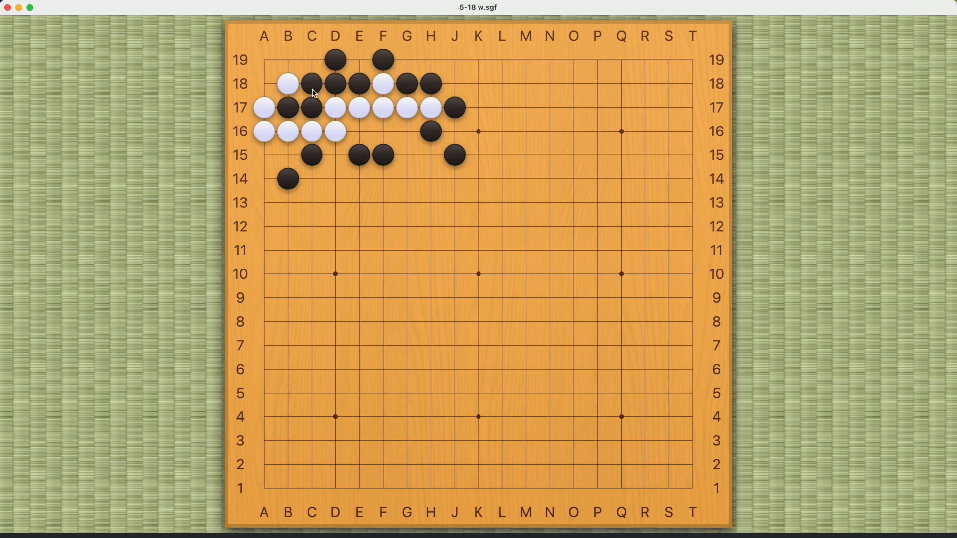
pyautogui.moveTo(288, 90)
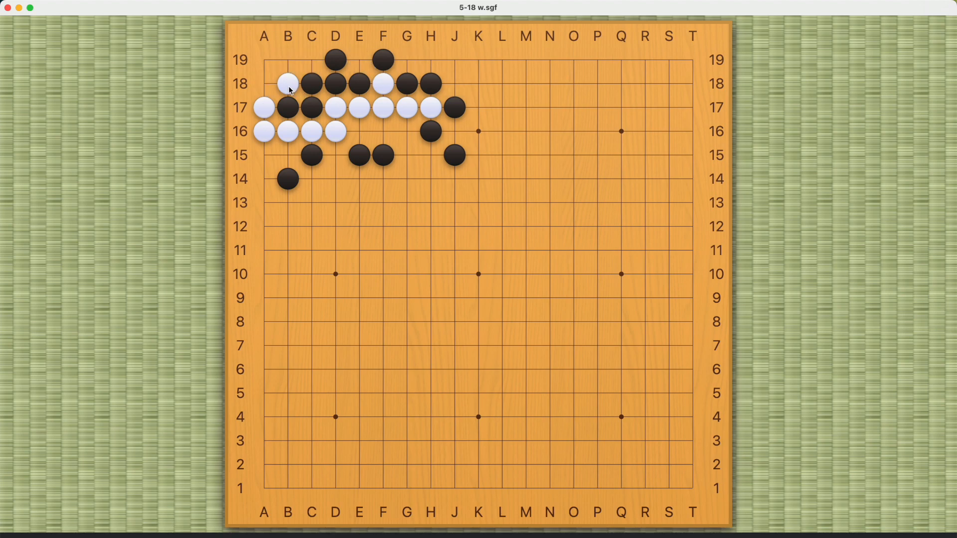
pyautogui.moveTo(263, 66)
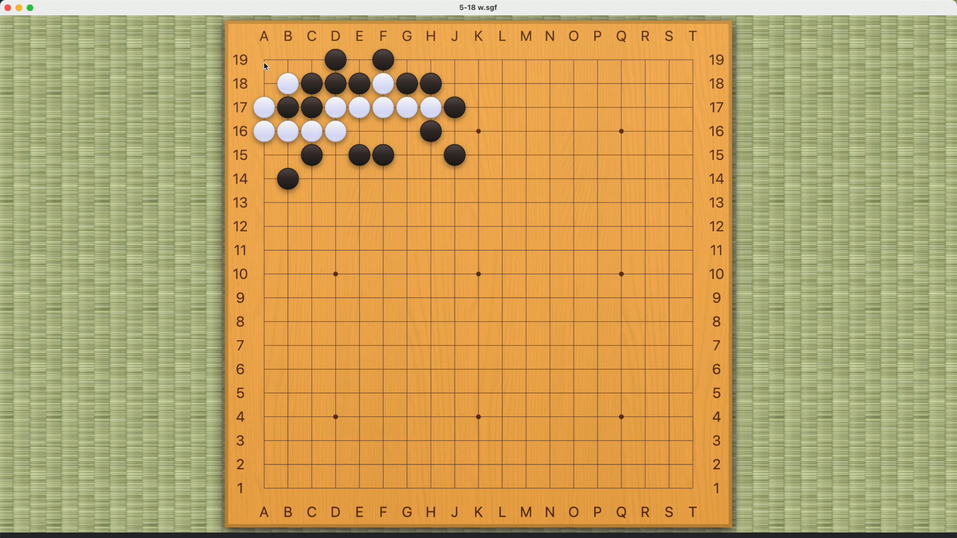
# Start the ko line with white on the 1-1 point A19, then black J18 and white C19
pyautogui.click(263, 60)
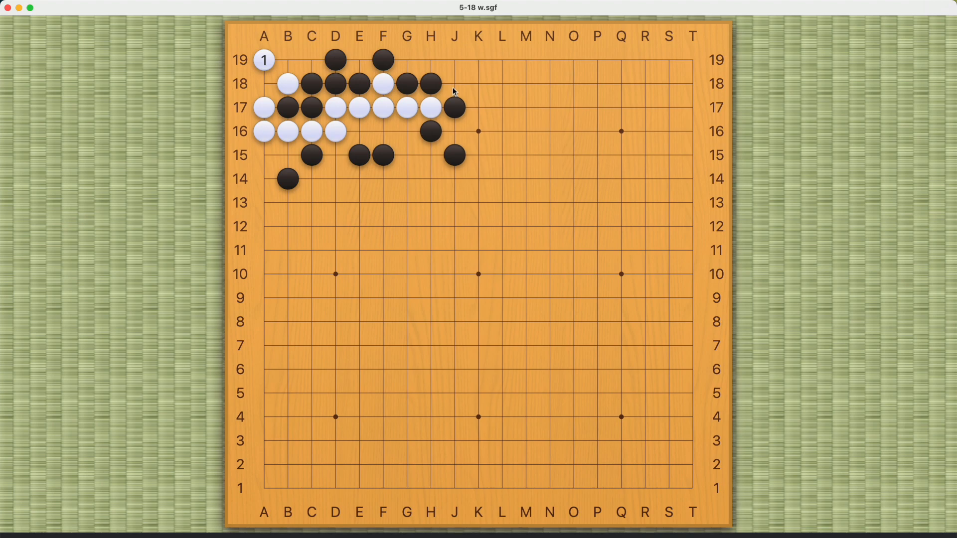
pyautogui.click(311, 60)
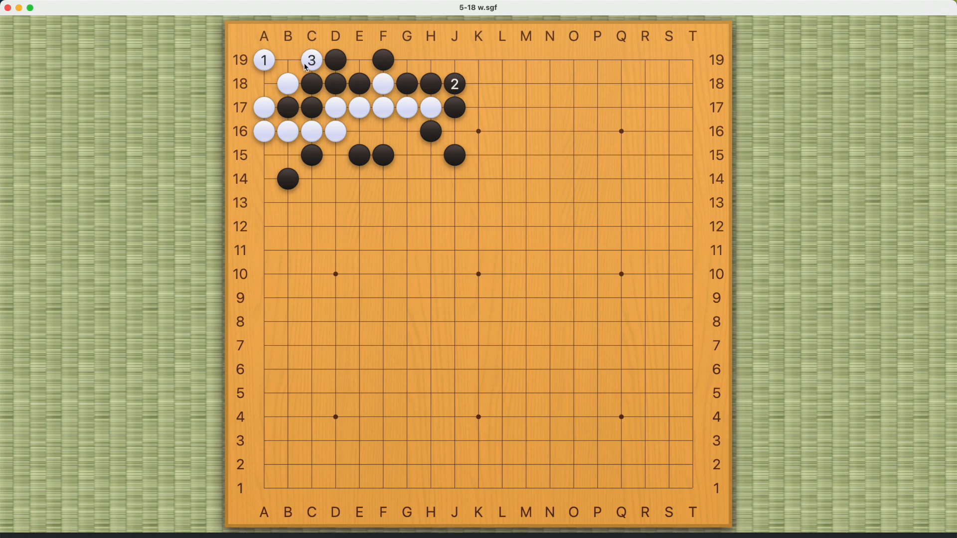
pyautogui.click(287, 60)
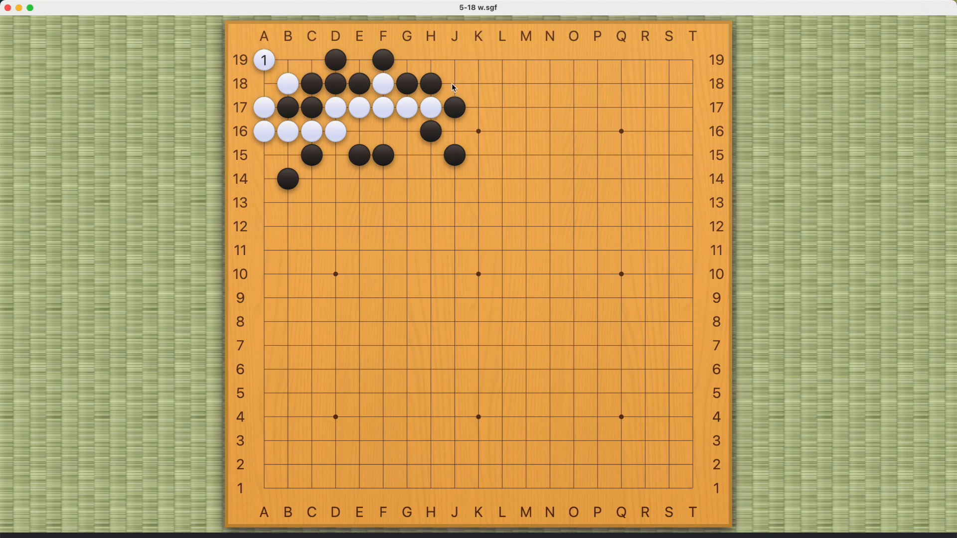
# Play black's reply at J18 as move 2 and white C19 as move 3
pyautogui.click(455, 83)
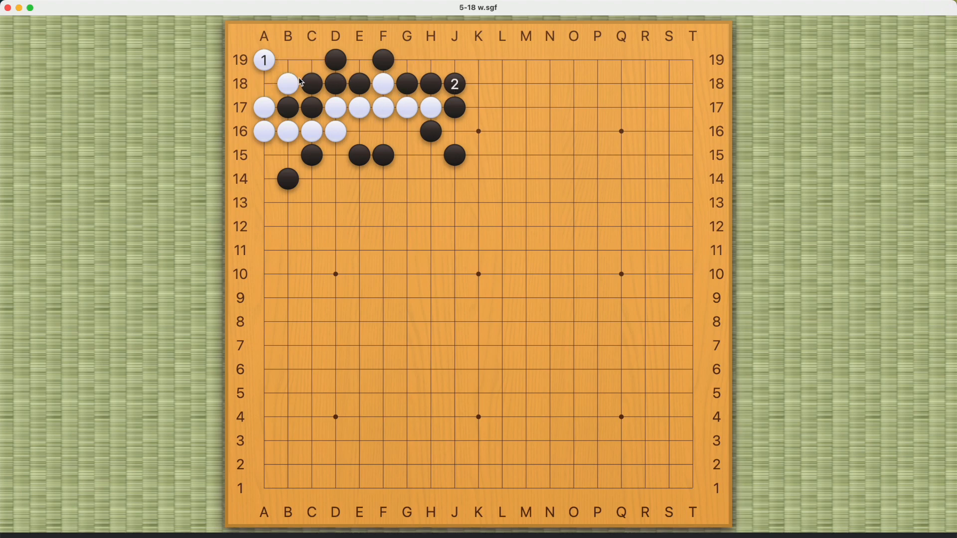
pyautogui.click(311, 59)
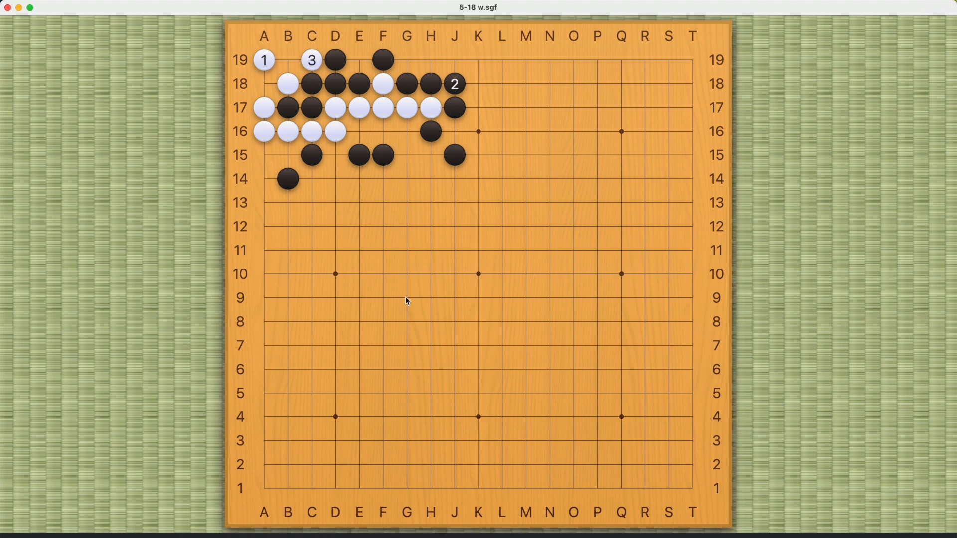
pyautogui.moveTo(444, 287)
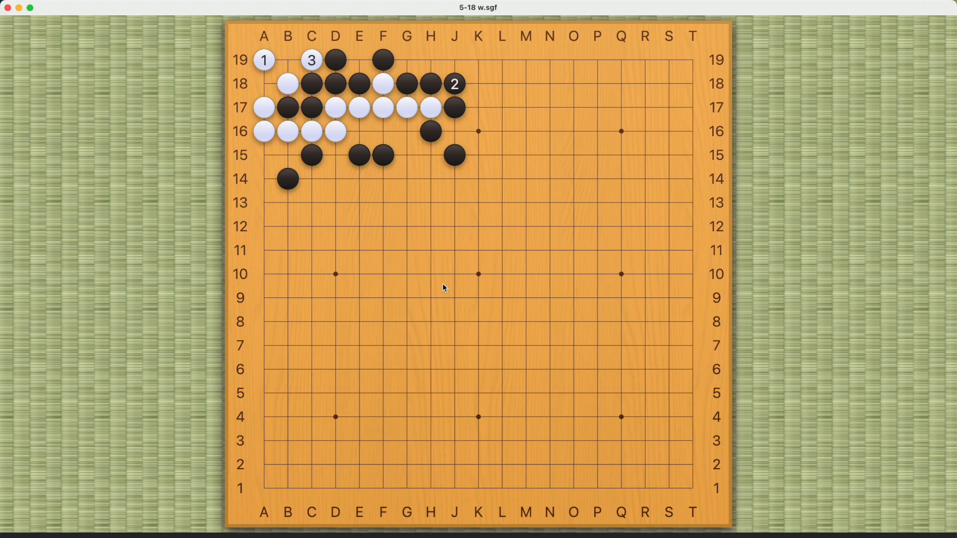
pyautogui.moveTo(263, 60)
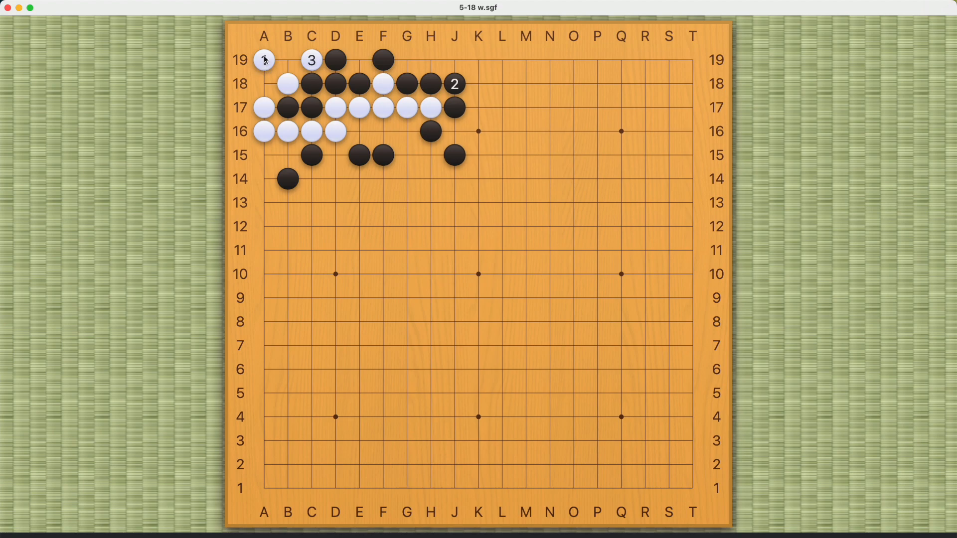
pyautogui.moveTo(493, 270)
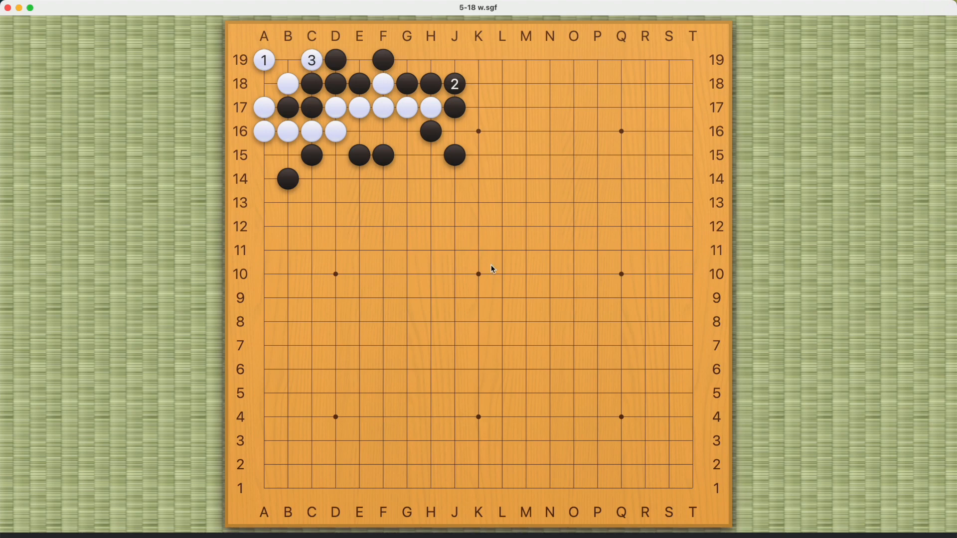